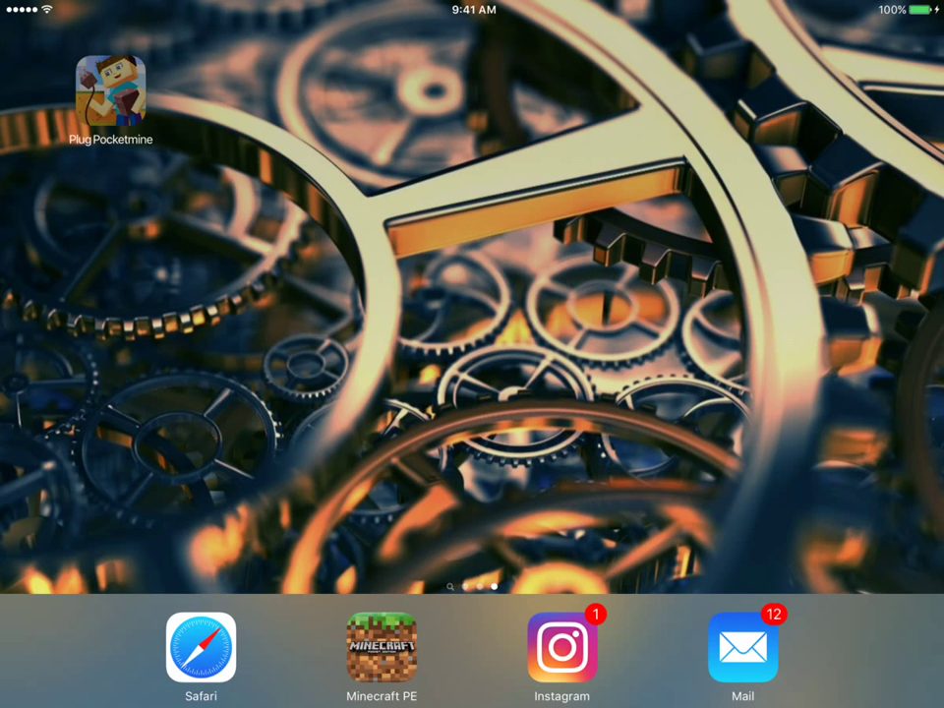
- Launch Plug Pocketmine and show its empty server configurations page
left_click(111, 87)
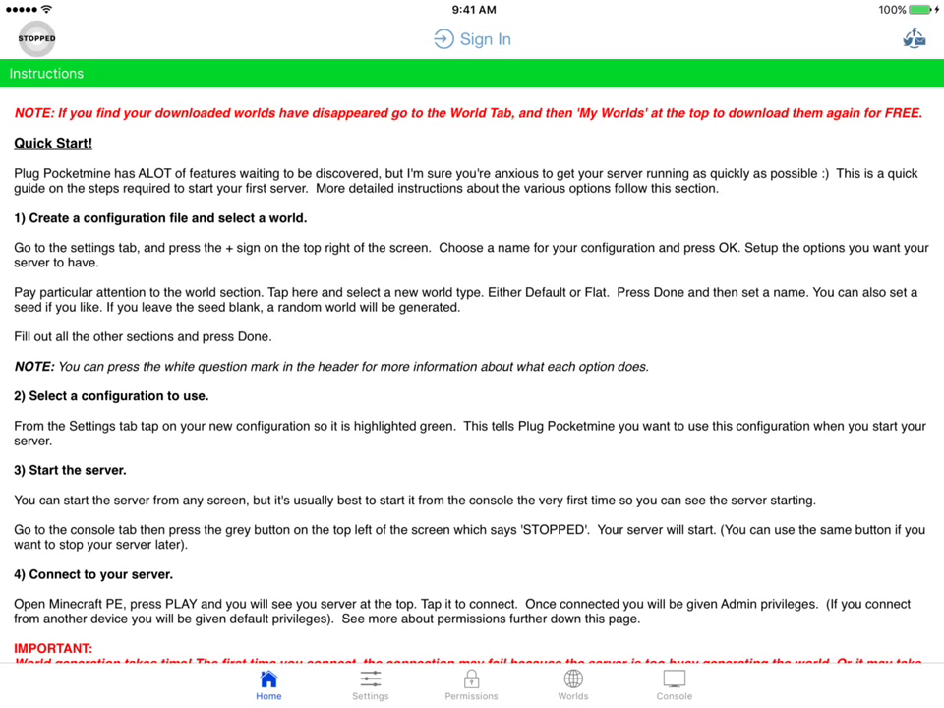
left_click(370, 683)
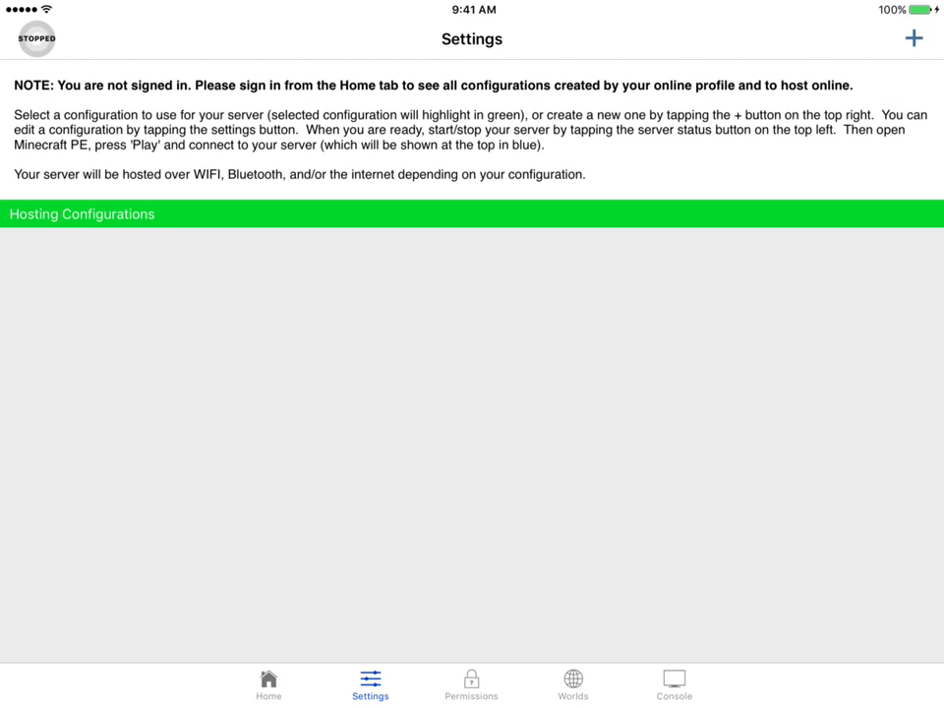
- Add a new hosting configuration named 'YouTube'
left_click(912, 38)
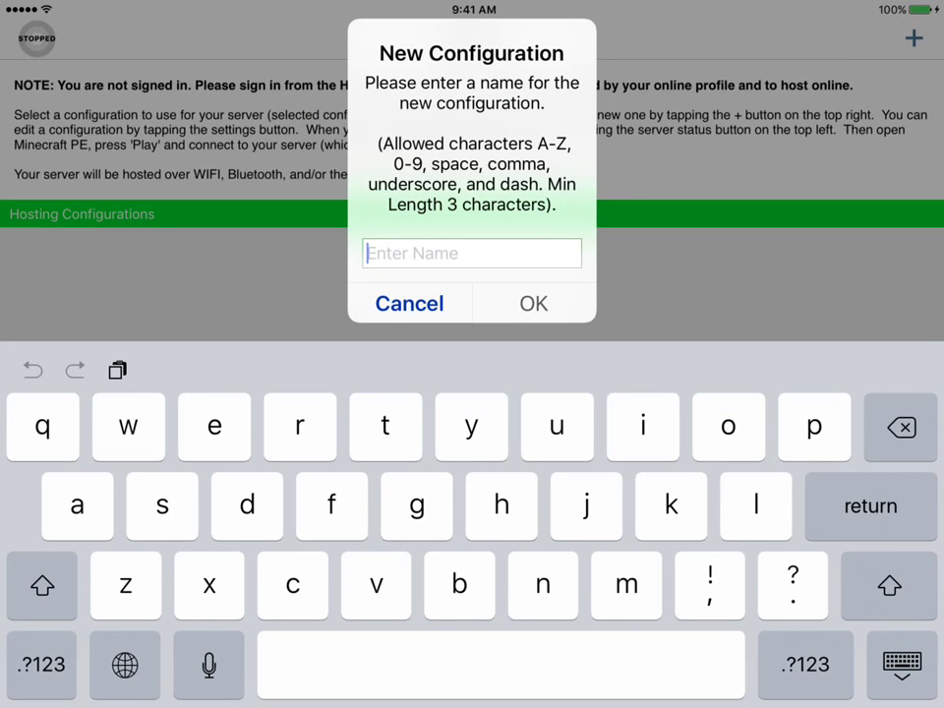
type("Yo")
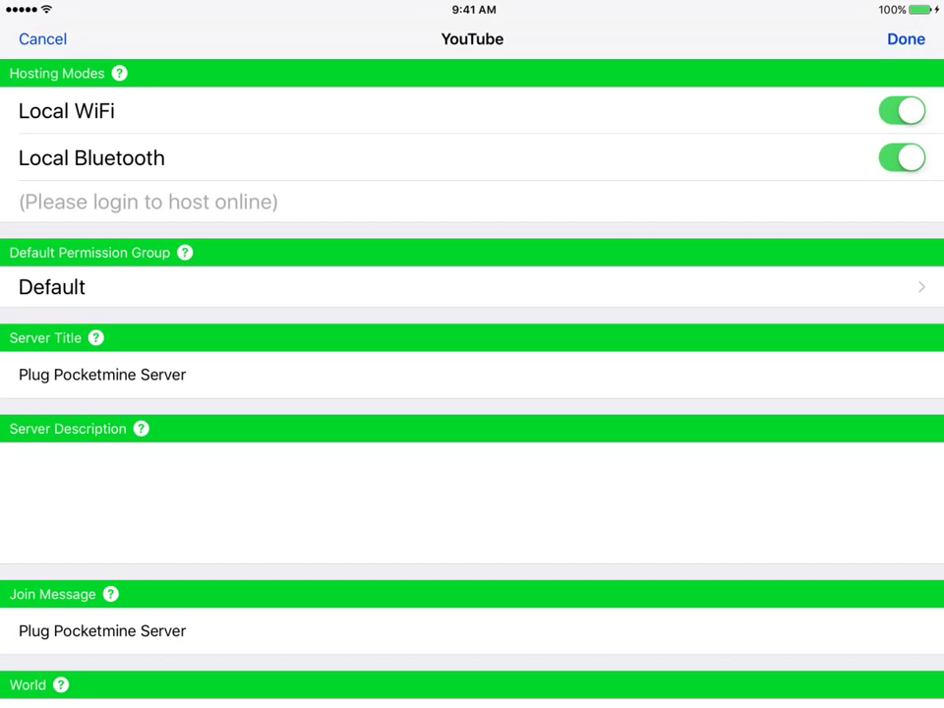
- Keep Default as the permission group and scroll down toward the join message
left_click(52, 286)
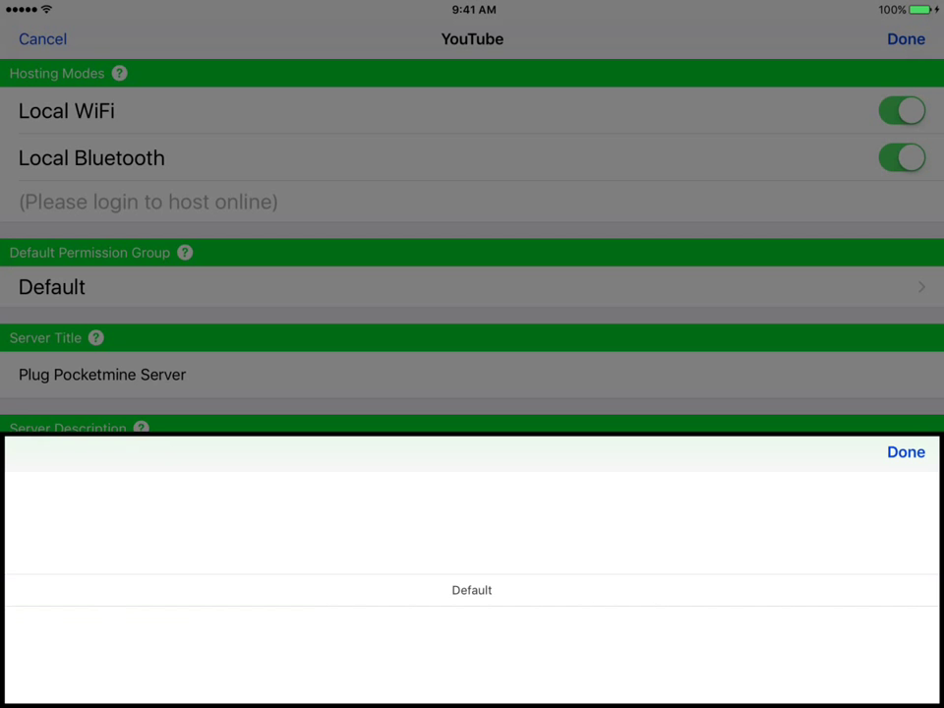
left_click(904, 451)
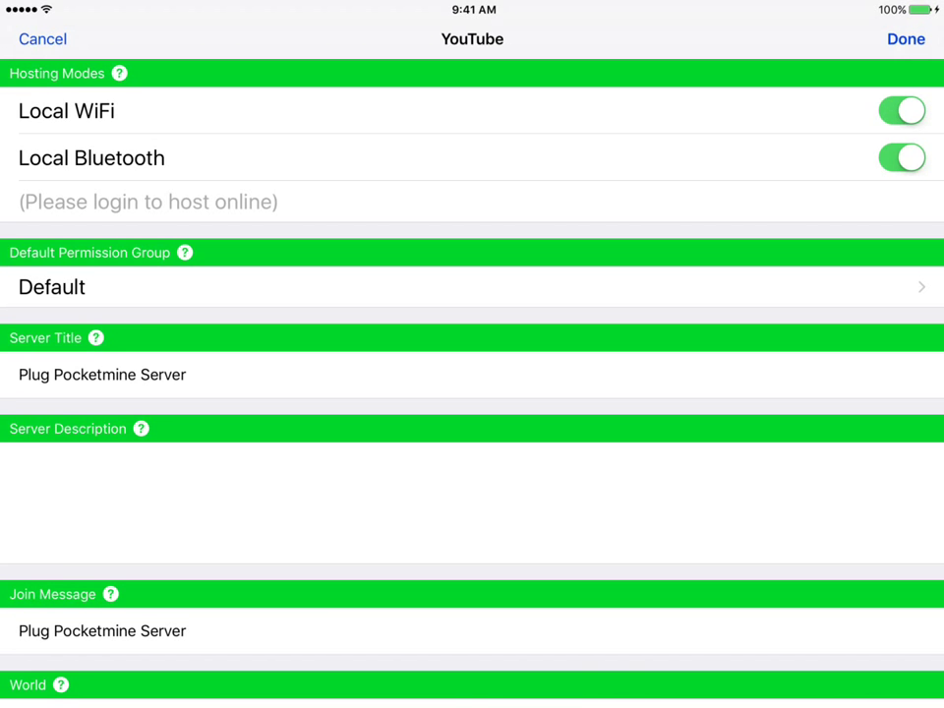
scroll("down", 3)
type("§elol")
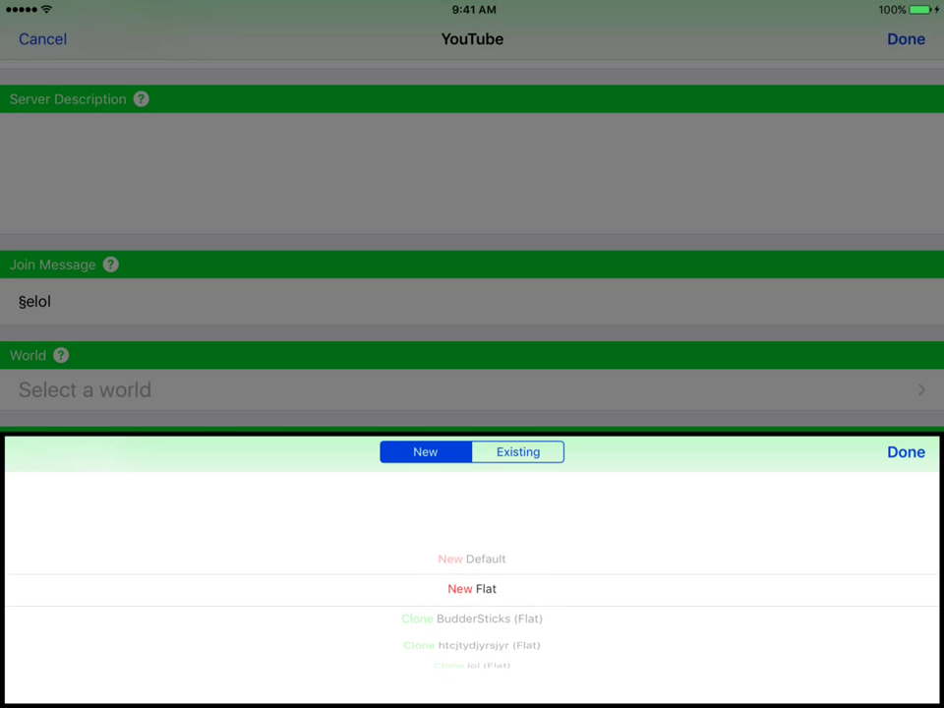
- Use a new flat world for the server and raise maximum players to 50
left_click(471, 588)
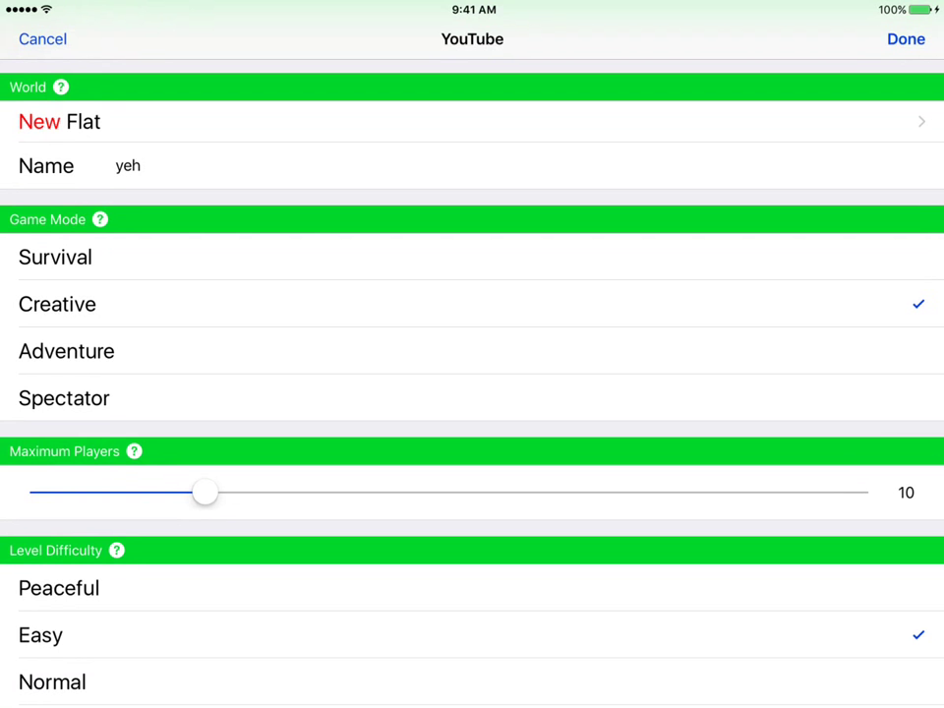
left_click_drag(204, 491, 855, 491)
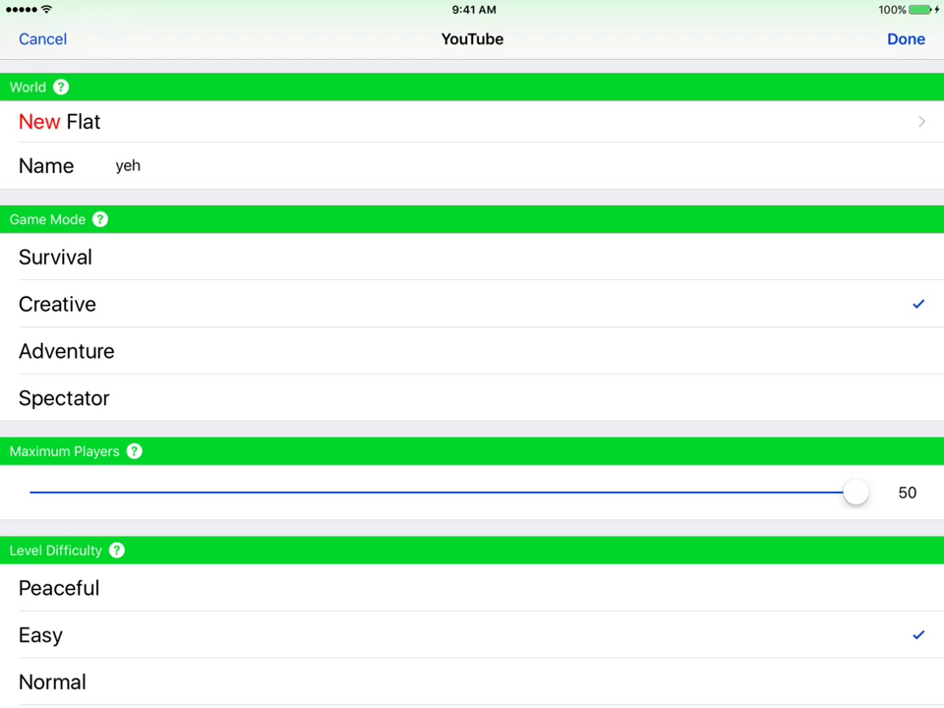
- Set Peaceful difficulty, allow flight, spawn protection 256 and view distance 32, then save
scroll("down", 3)
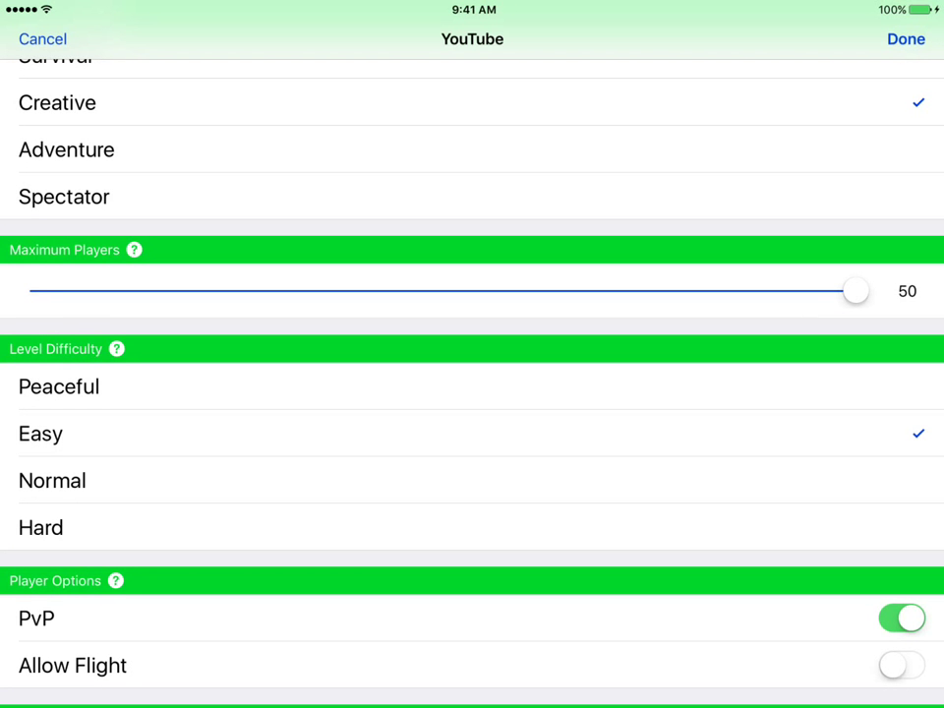
left_click(59, 387)
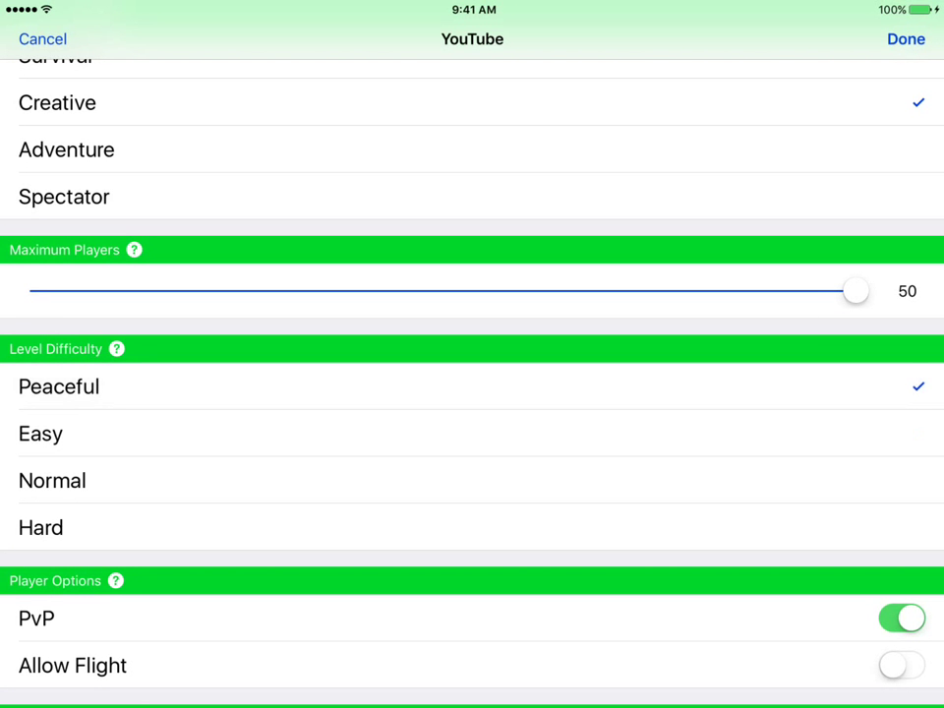
scroll("down", 3)
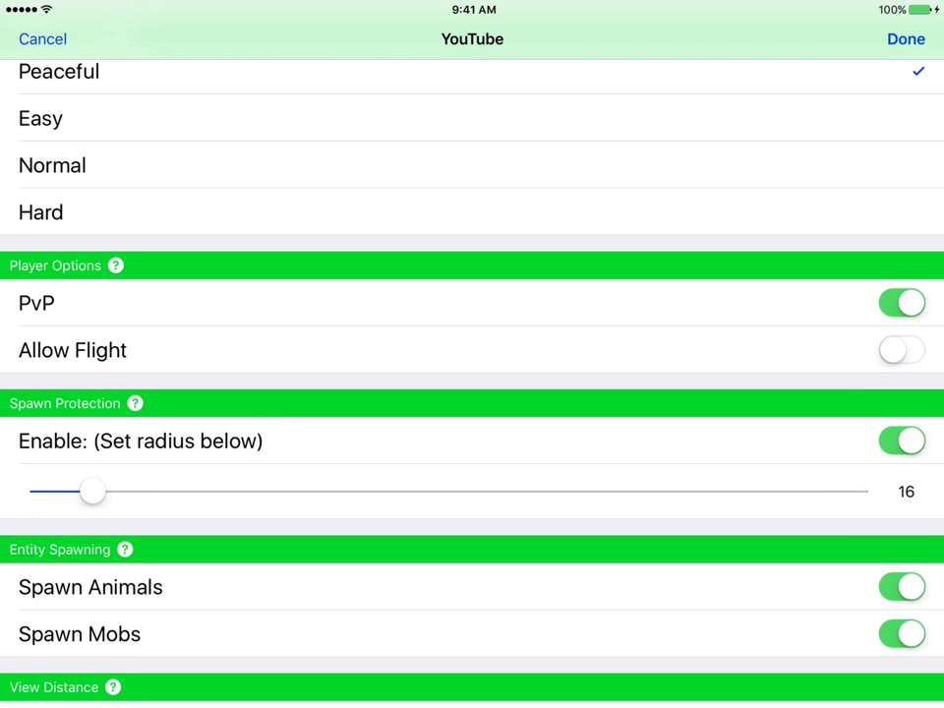
left_click(900, 350)
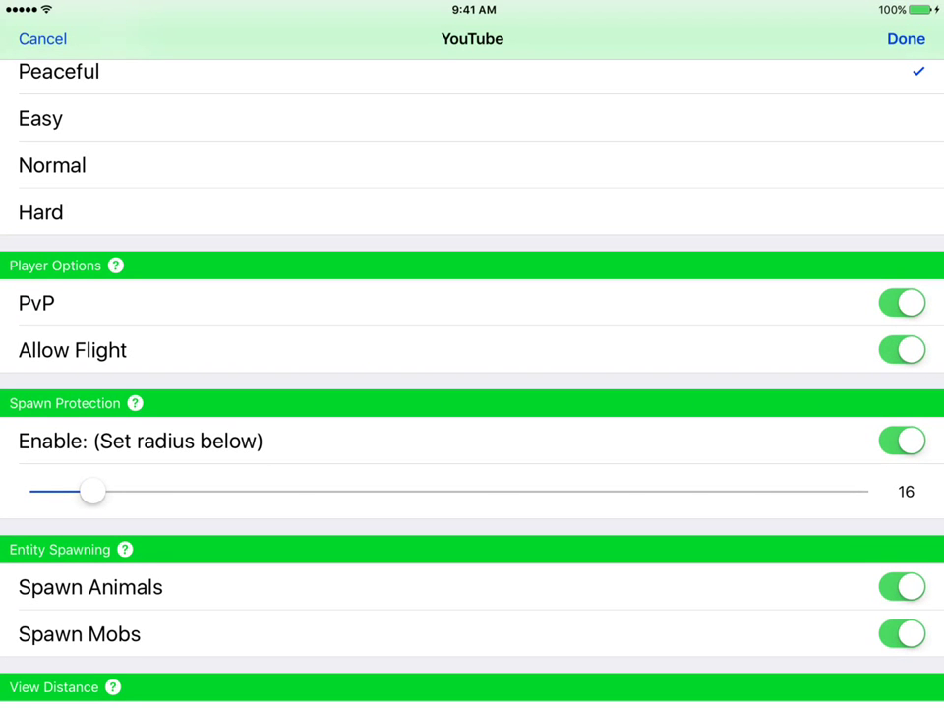
left_click_drag(92, 490, 854, 490)
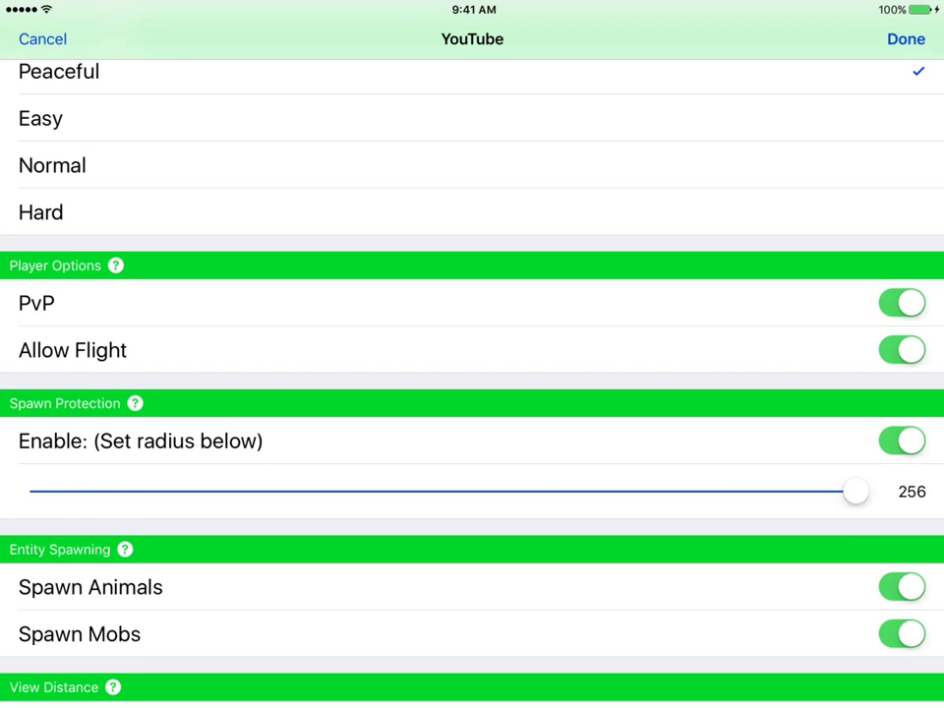
scroll("down", 3)
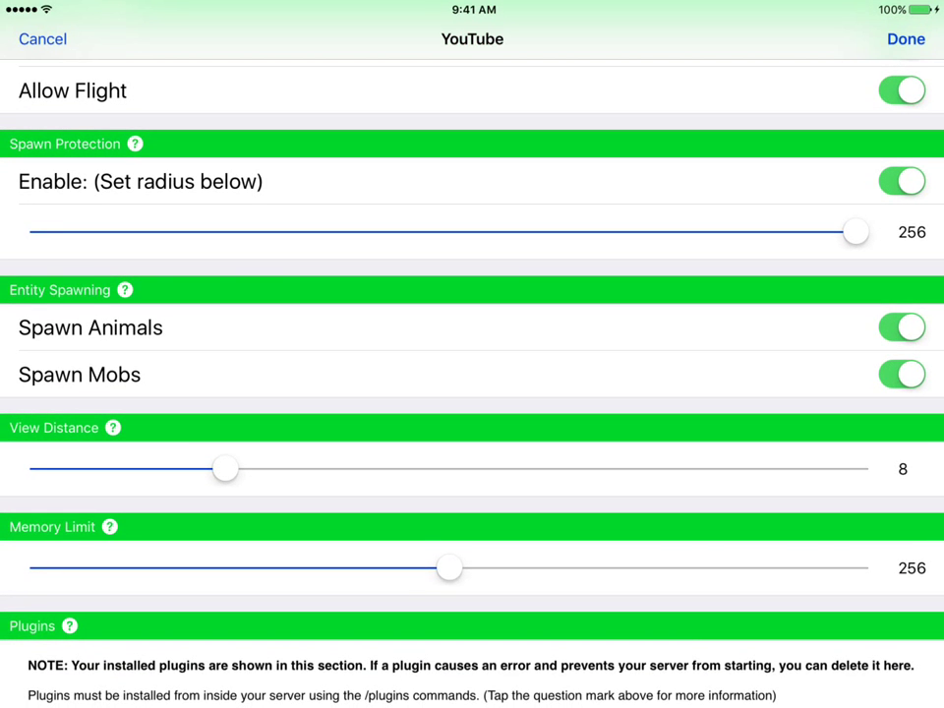
left_click_drag(225, 468, 854, 468)
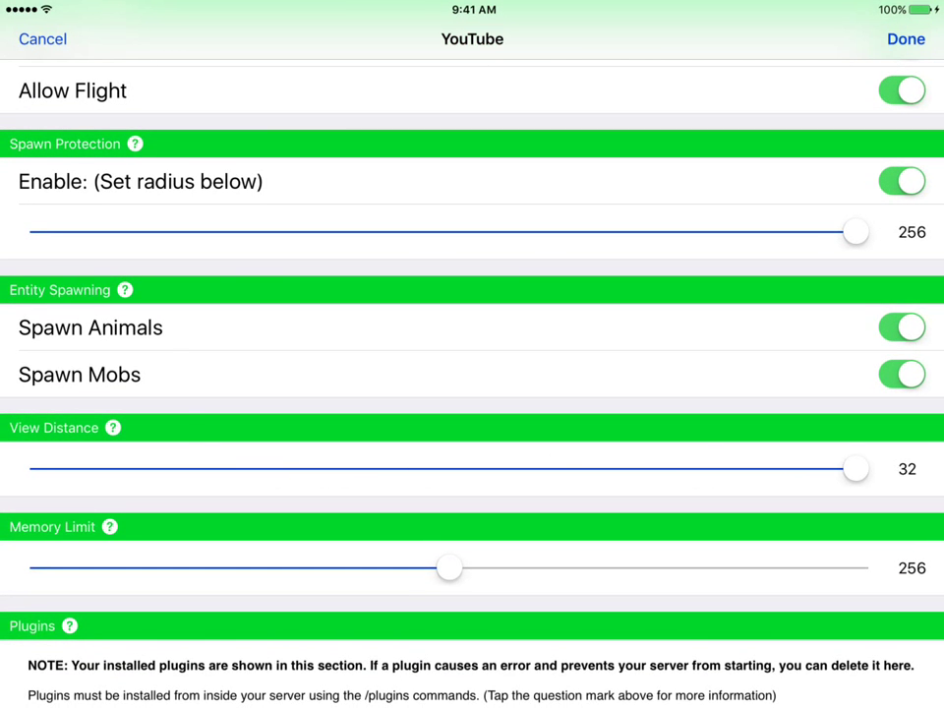
left_click_drag(449, 567, 856, 557)
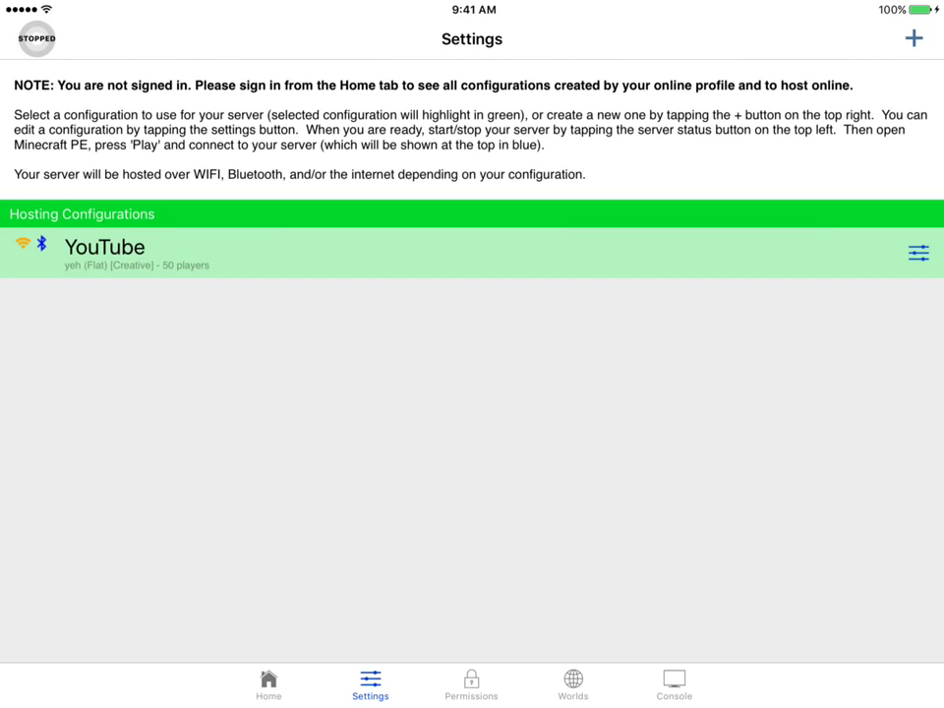
- Start the YouTube server and dismiss the Server Started alert
left_click(36, 38)
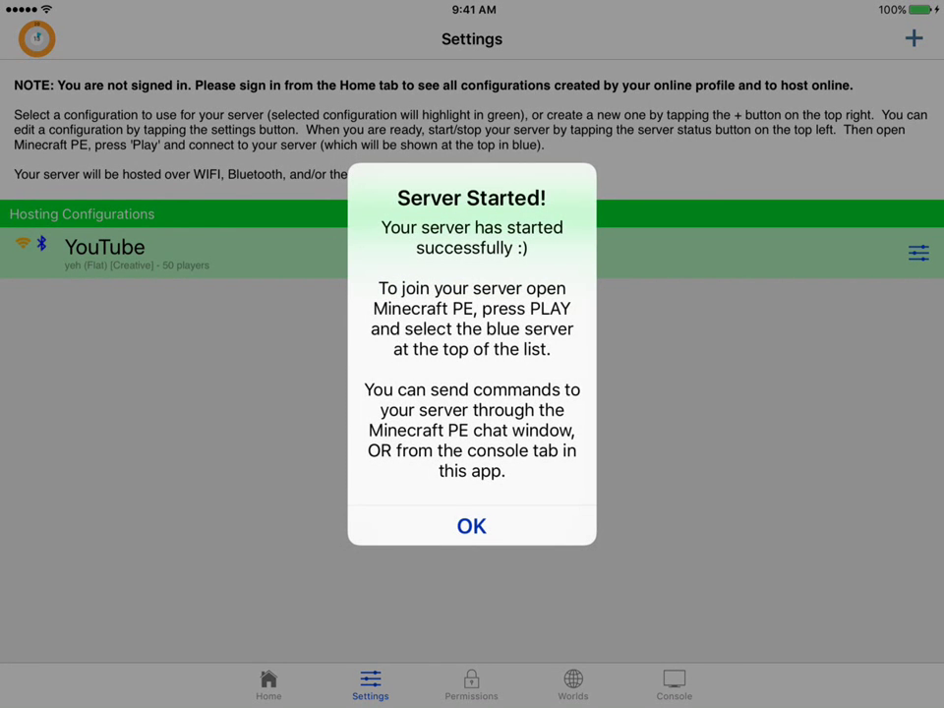
left_click(471, 526)
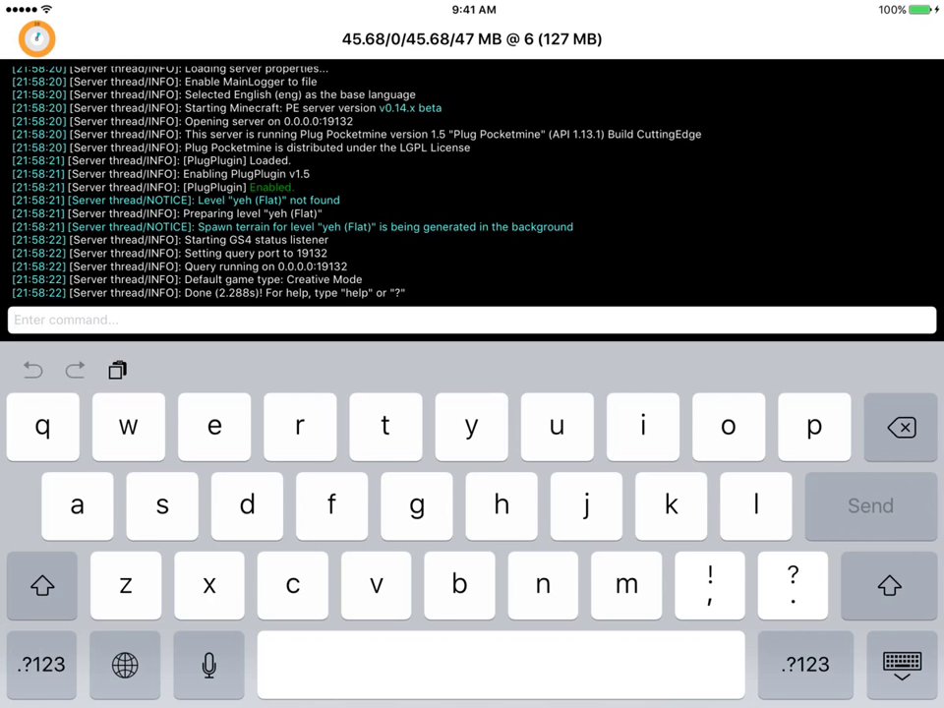
- Send a 'plugins install' command from the server console
type("plug")
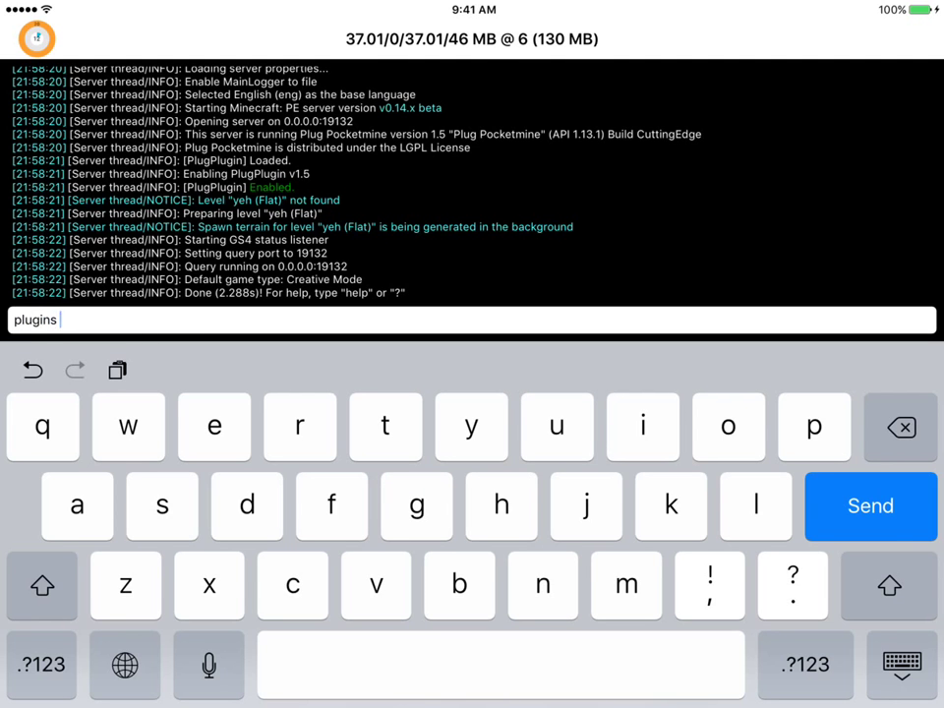
type("install")
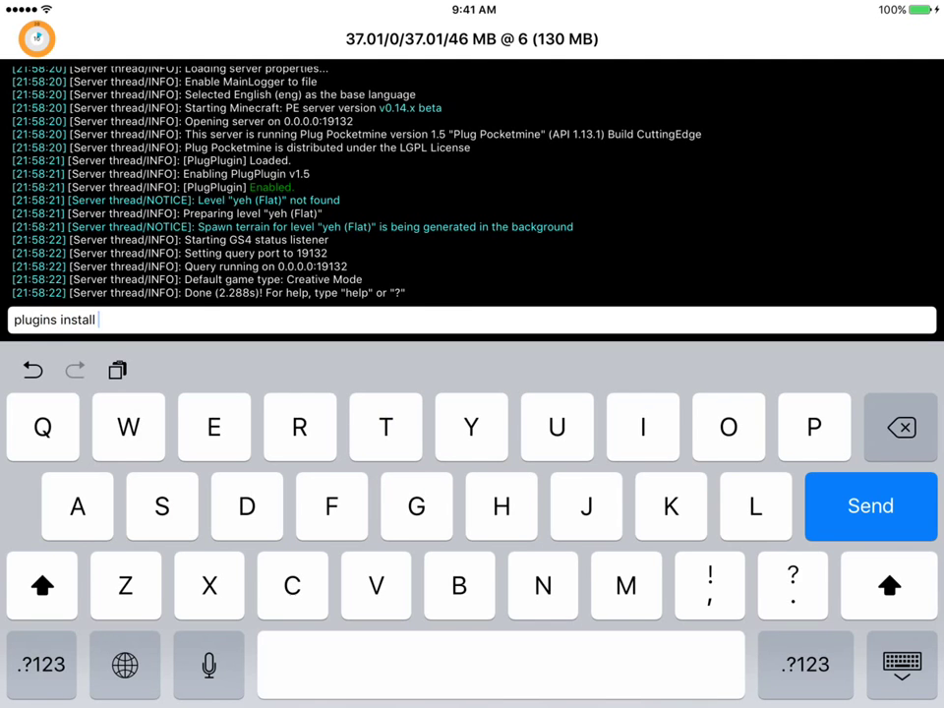
left_click(869, 506)
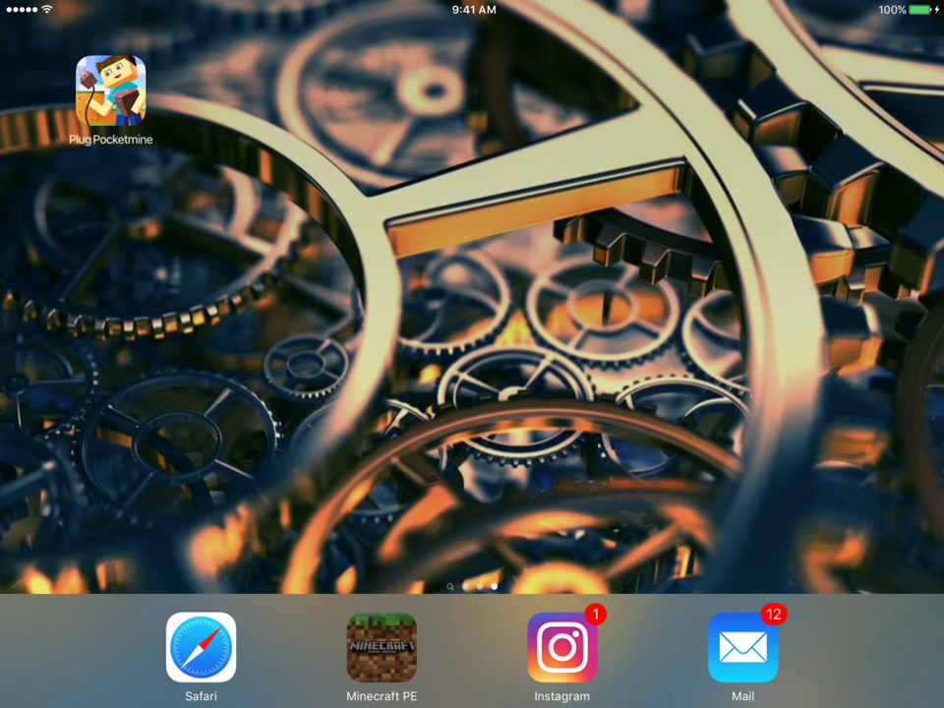
- Launch Minecraft PE and open the worlds and servers list
left_click(381, 647)
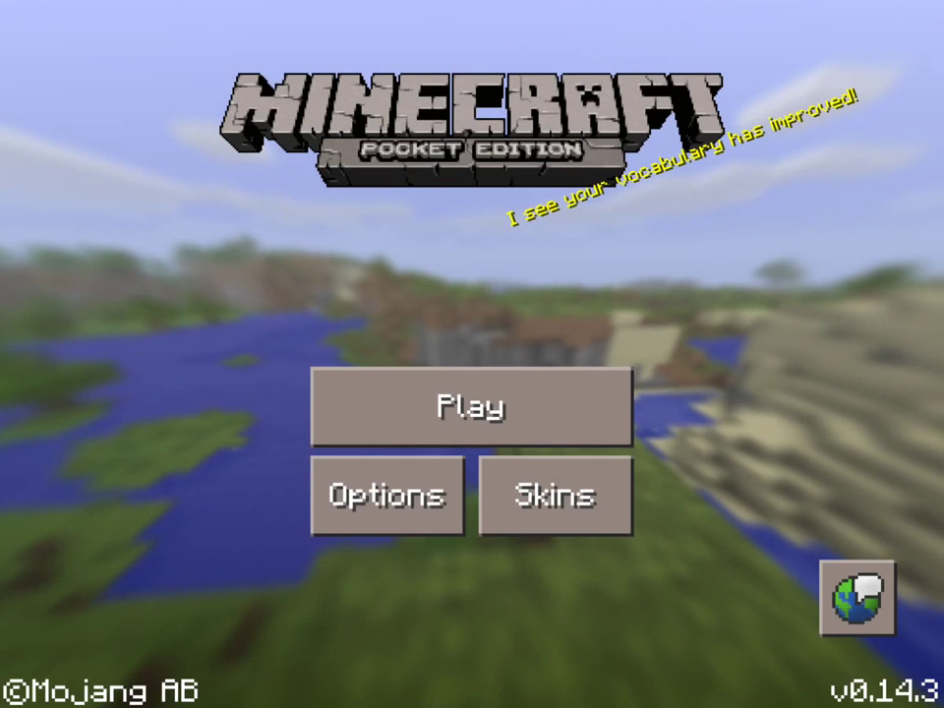
left_click(471, 406)
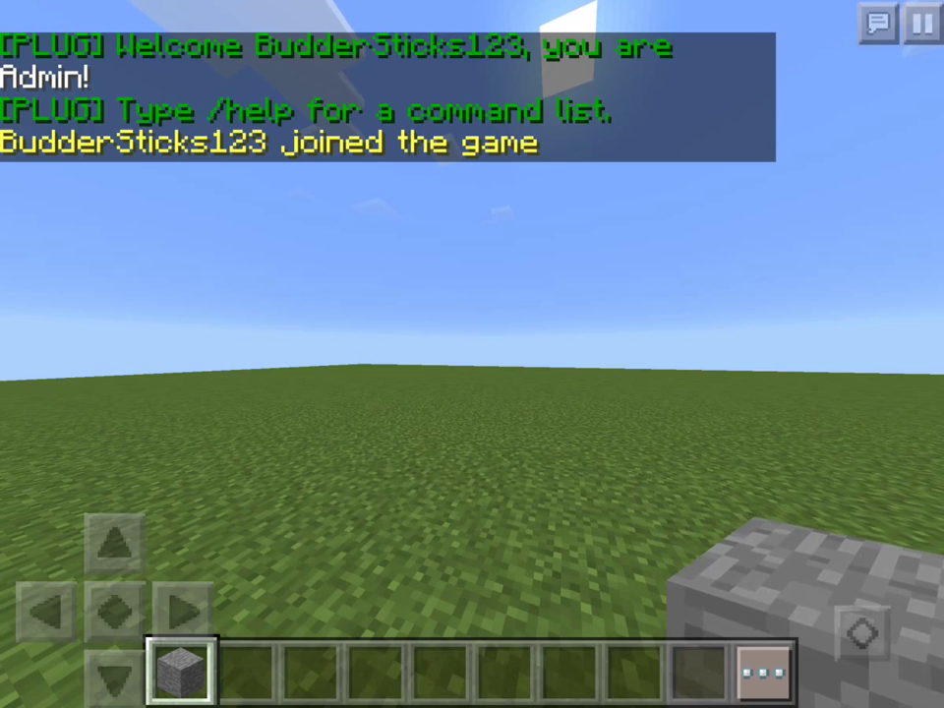
- Open chat and send /help to list the server's commands
left_click(234, 668)
type("/he")
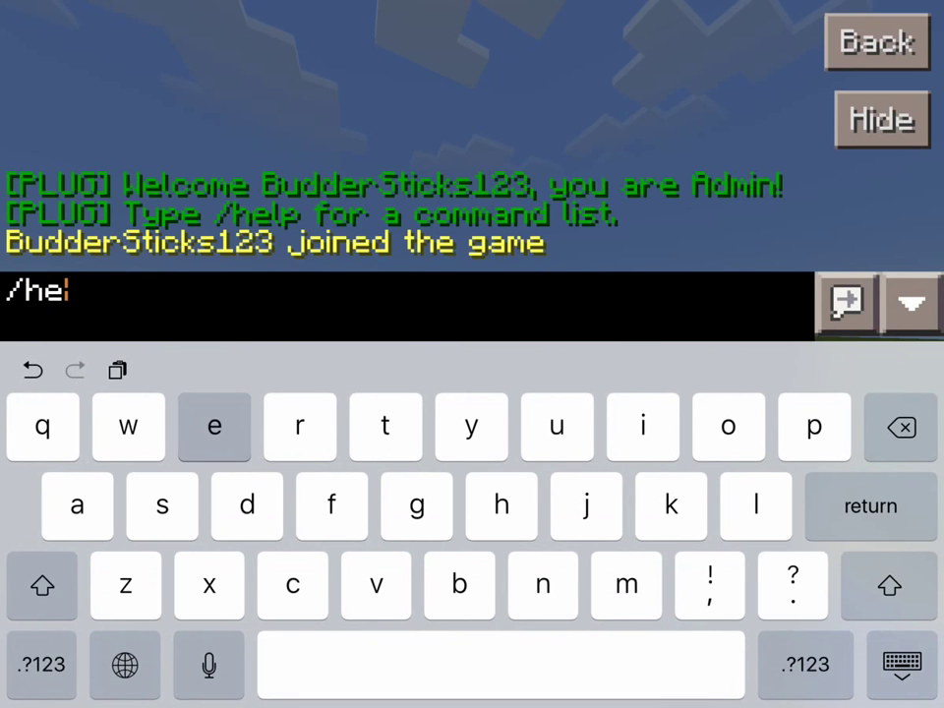
key("return")
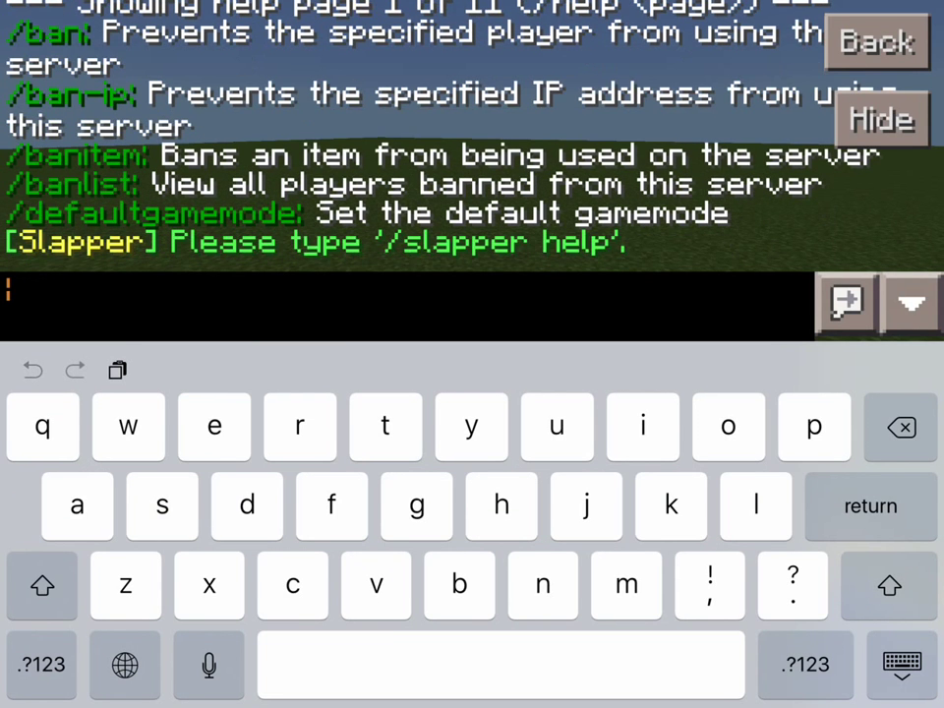
- Run /slapper spawn fallingsand hi, then /slapper edit 2 block 9
type("lapper")
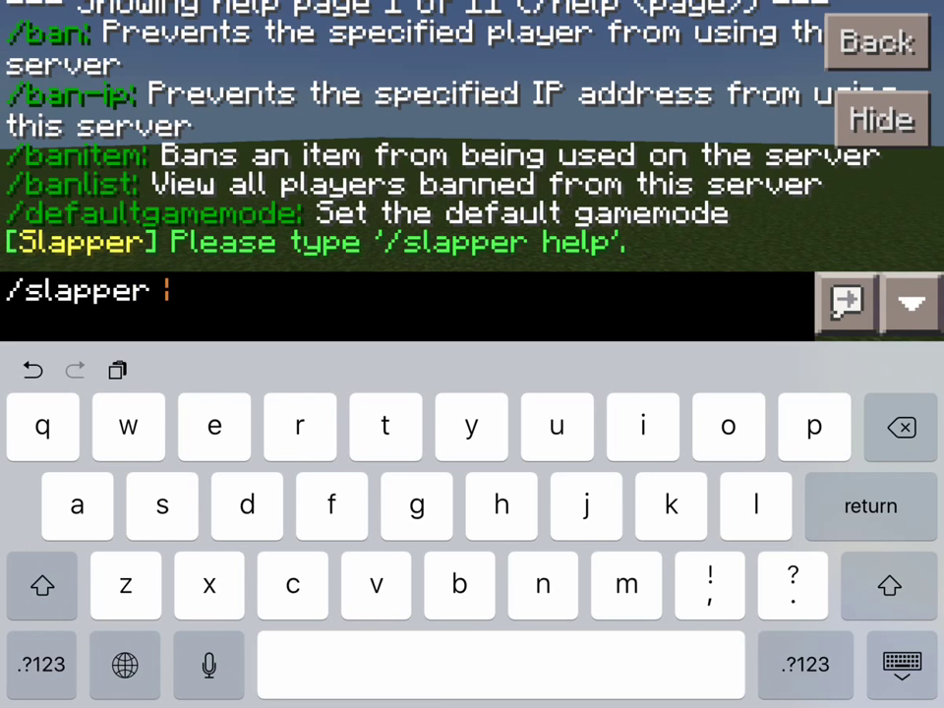
type("spawn falingsNd")
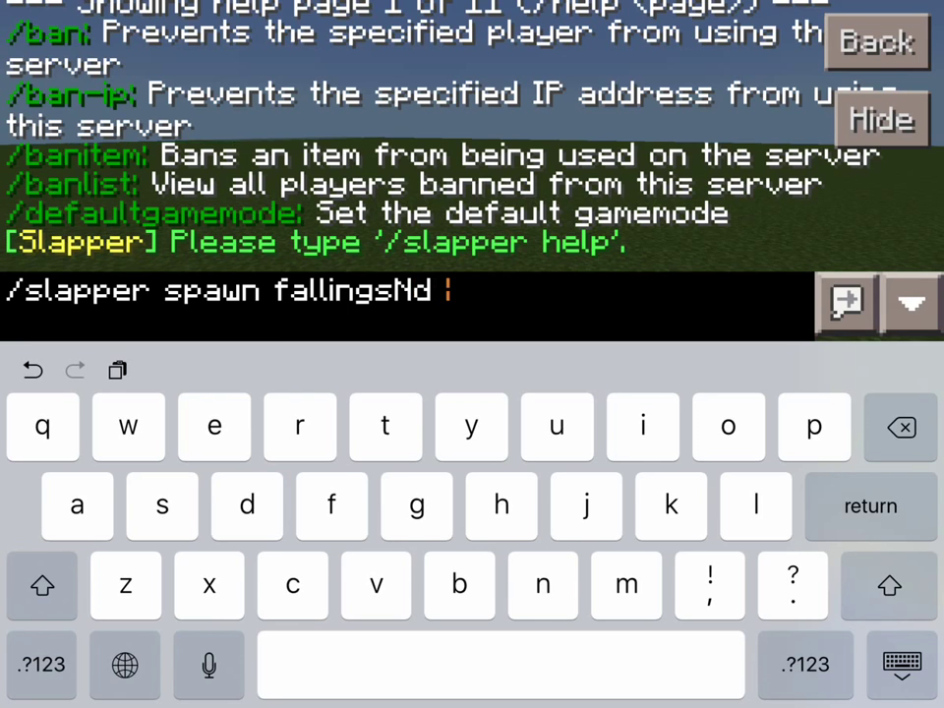
key("backspace")
type("/slapper")
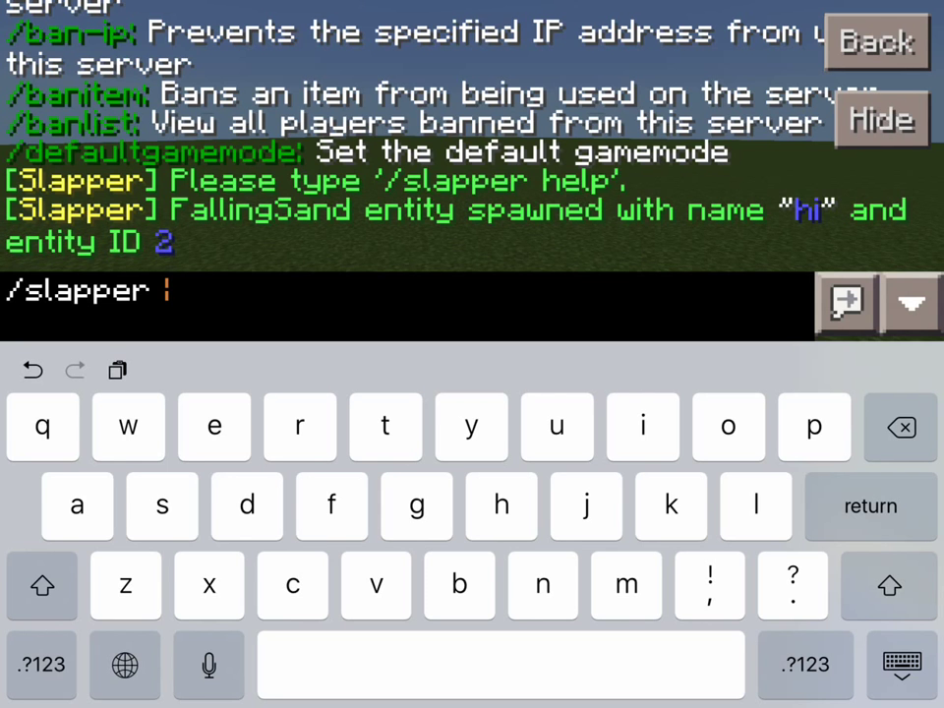
type("edit 2")
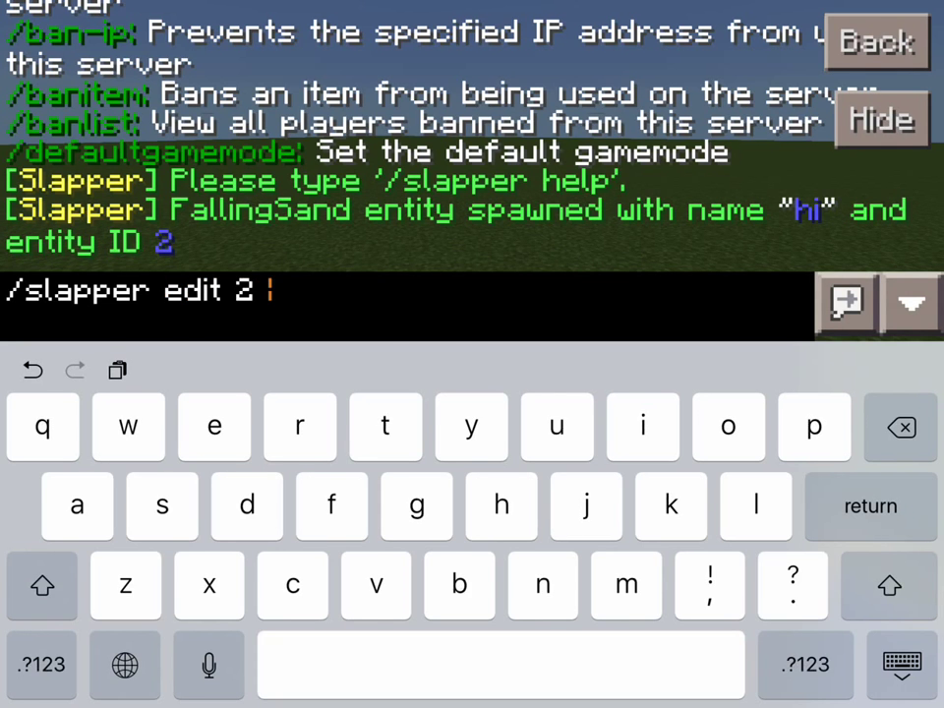
type("block 9")
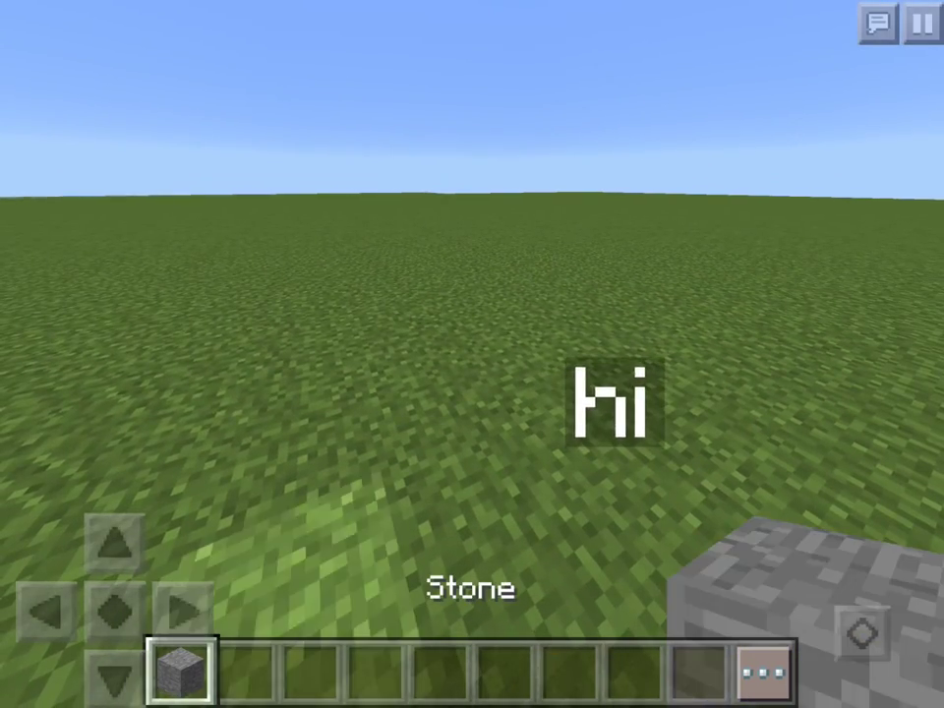
- Add a diamond sword to the first hotbar slot from the creative inventory, browsing decorations
left_click(755, 672)
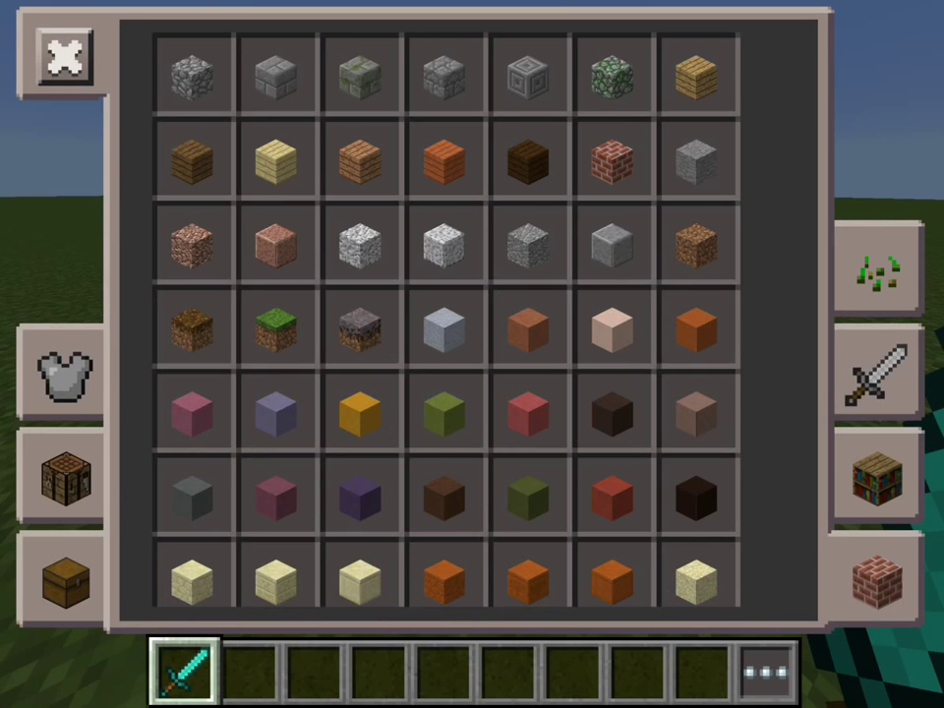
left_click(875, 371)
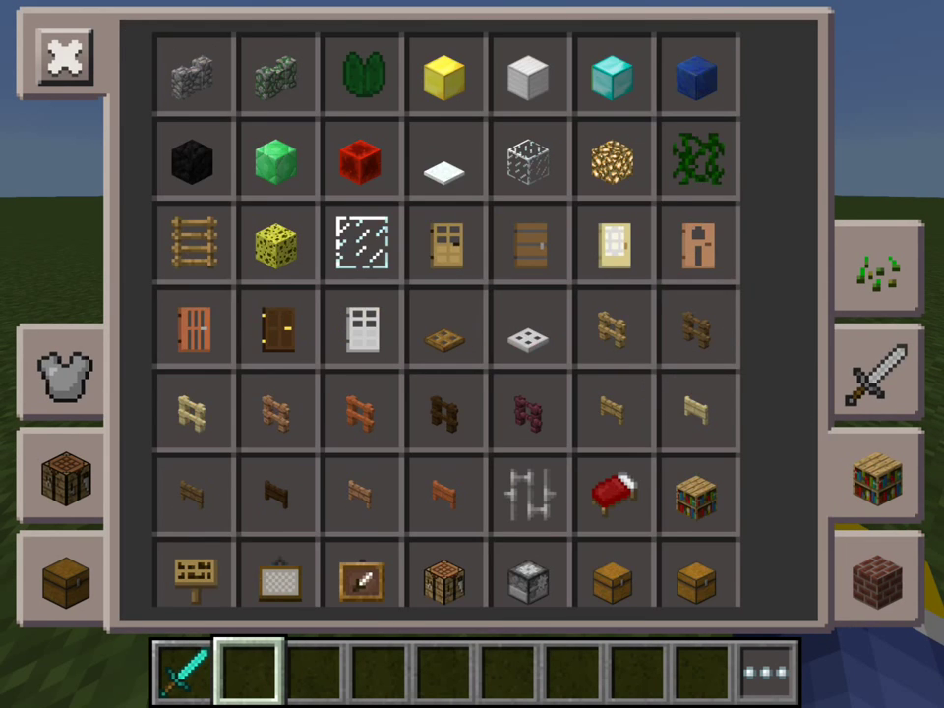
left_click(62, 56)
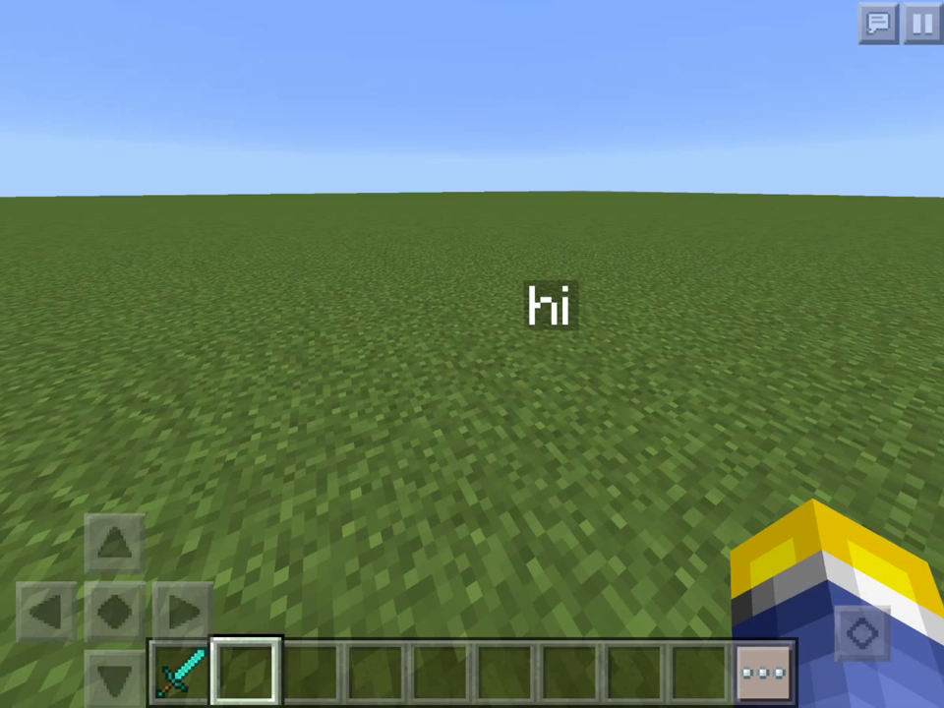